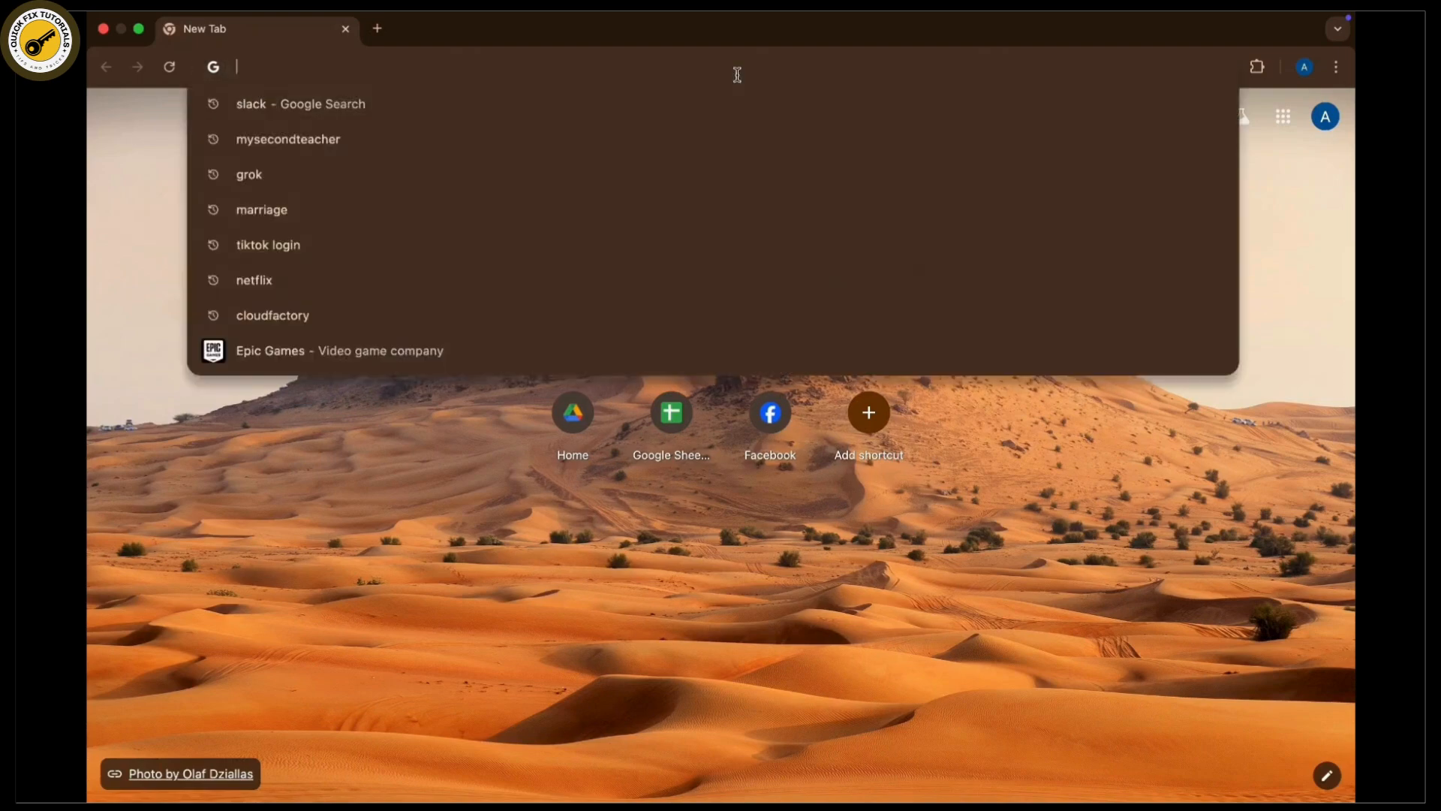
Search Google for 'github' and choose the official GitHub site from the results.
type("github")
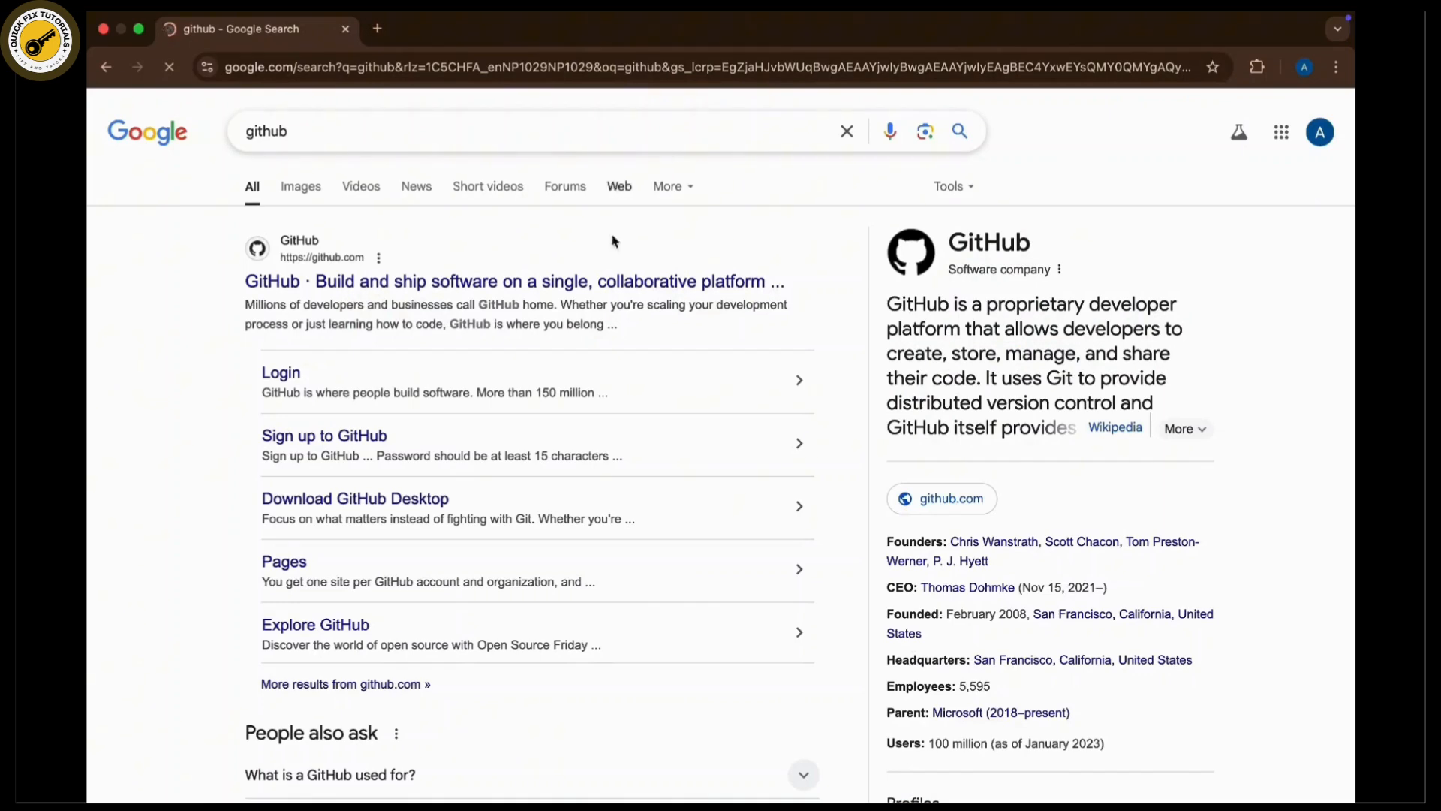
left_click(513, 281)
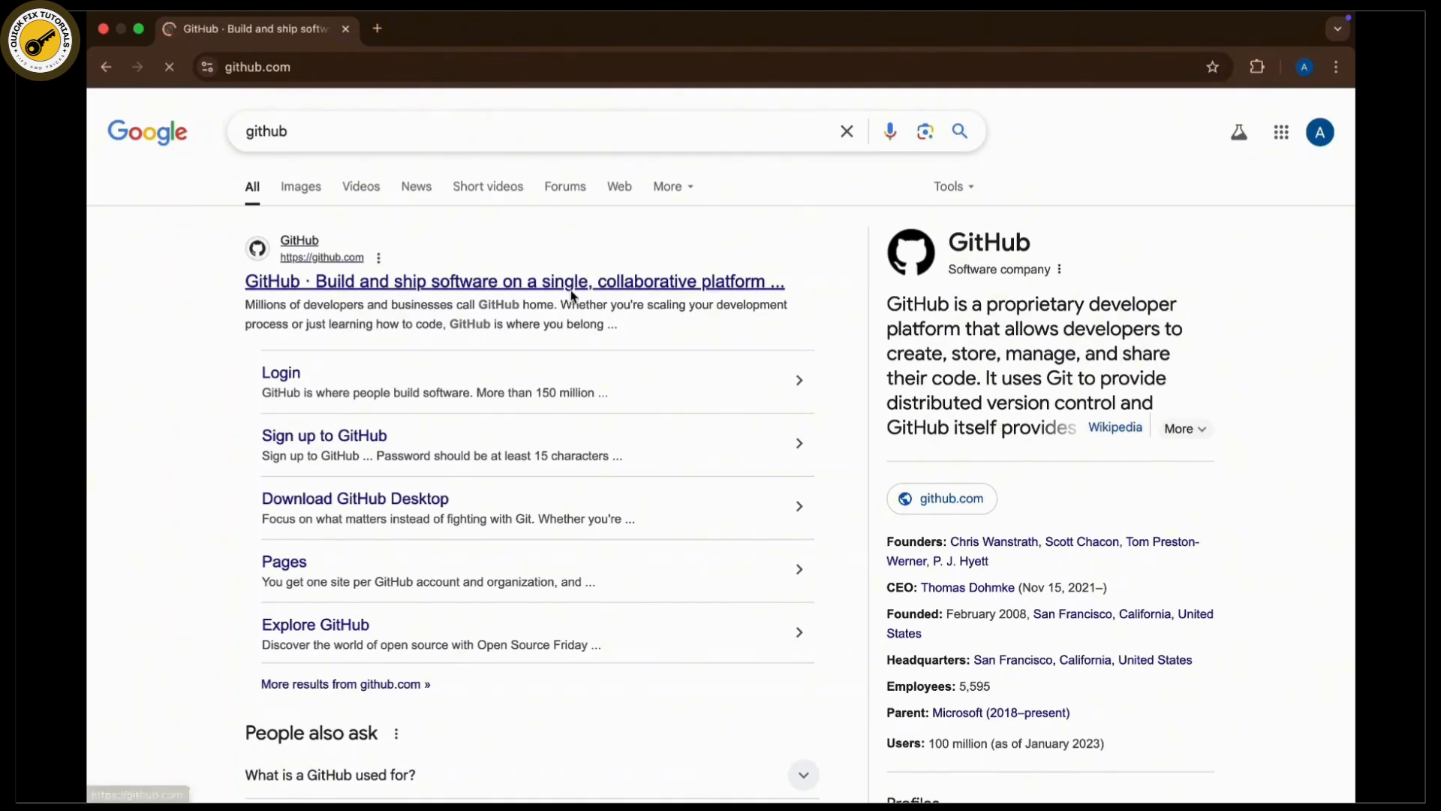
From the GitHub homepage header, go to the Sign in page.
left_click(513, 280)
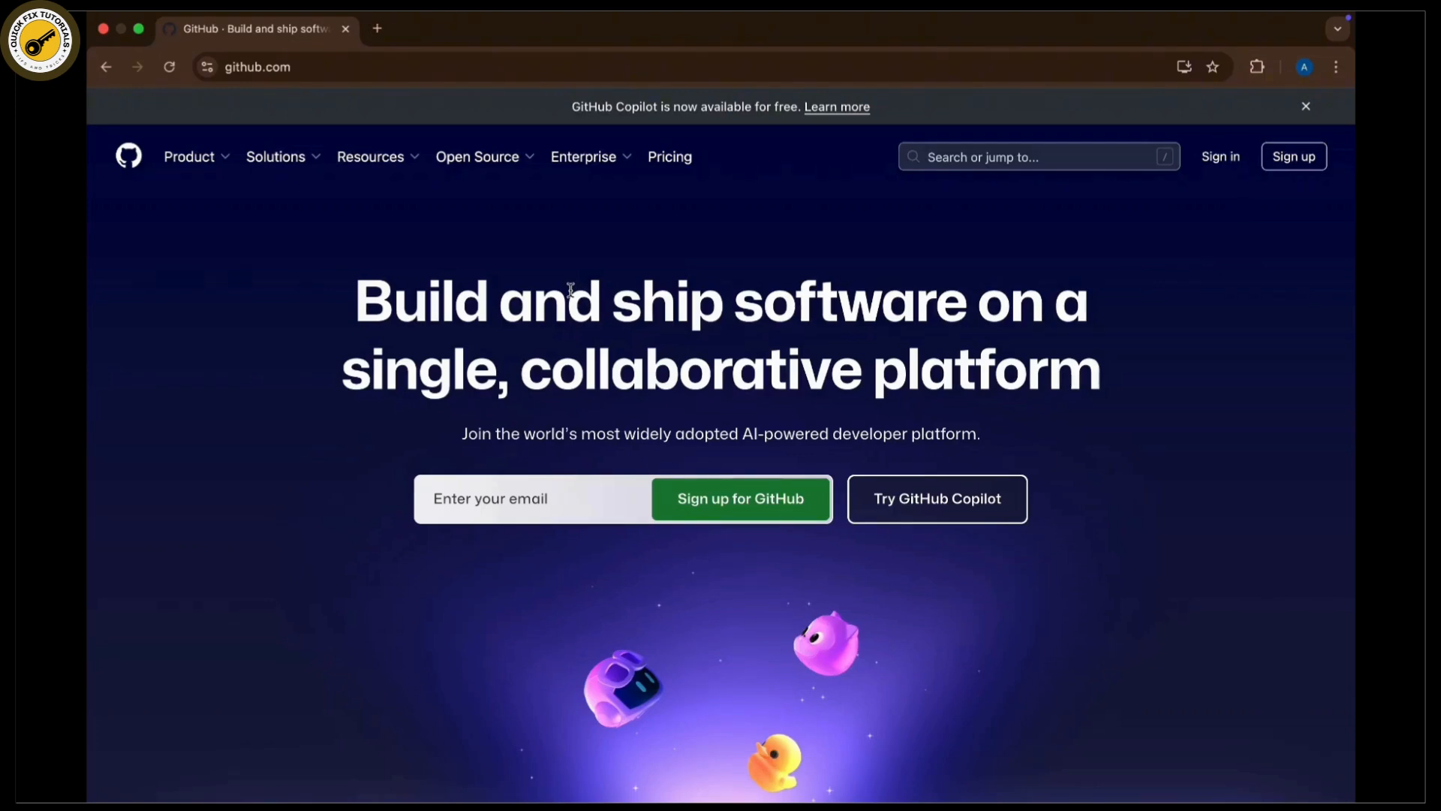
left_click(1219, 156)
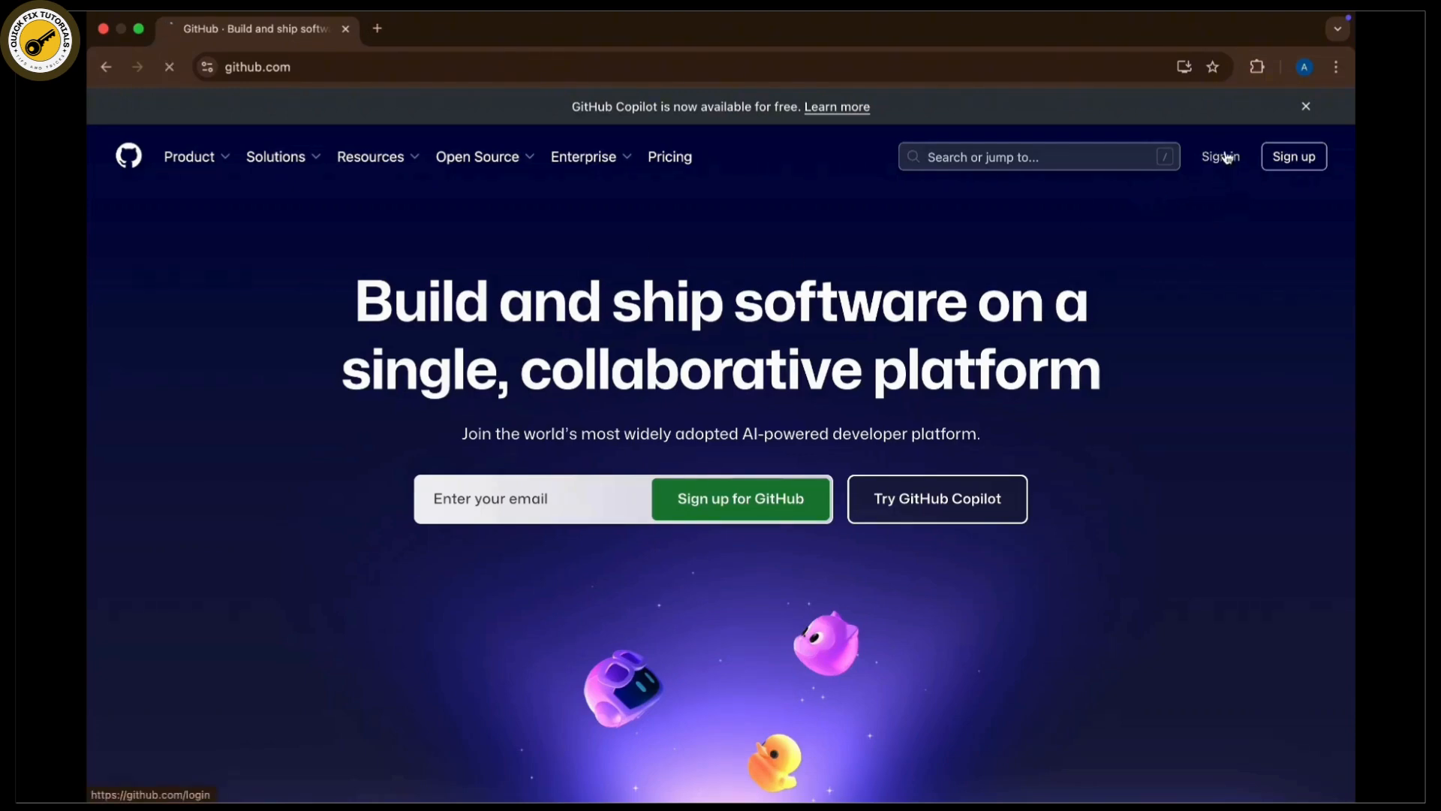
left_click(1218, 156)
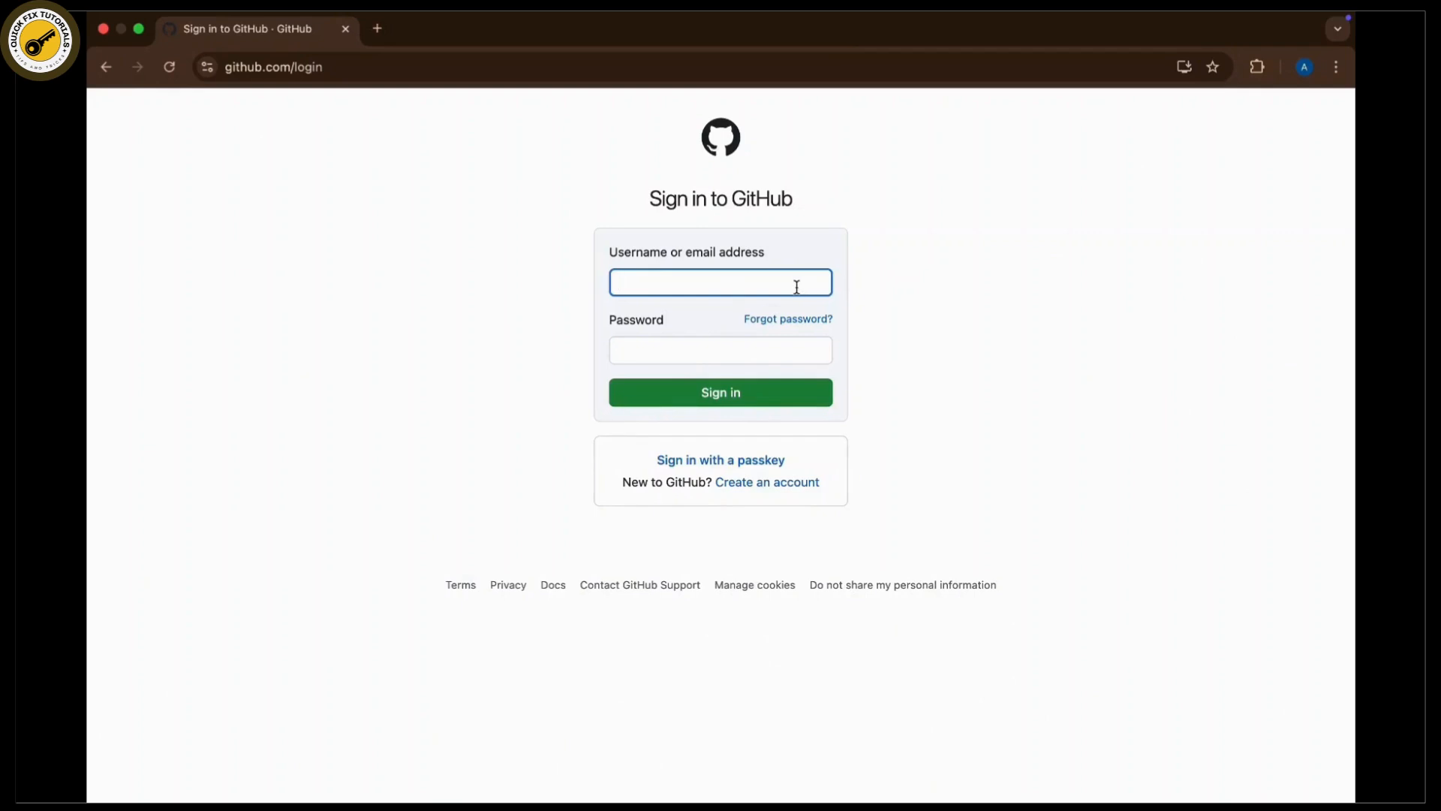
type("aarat")
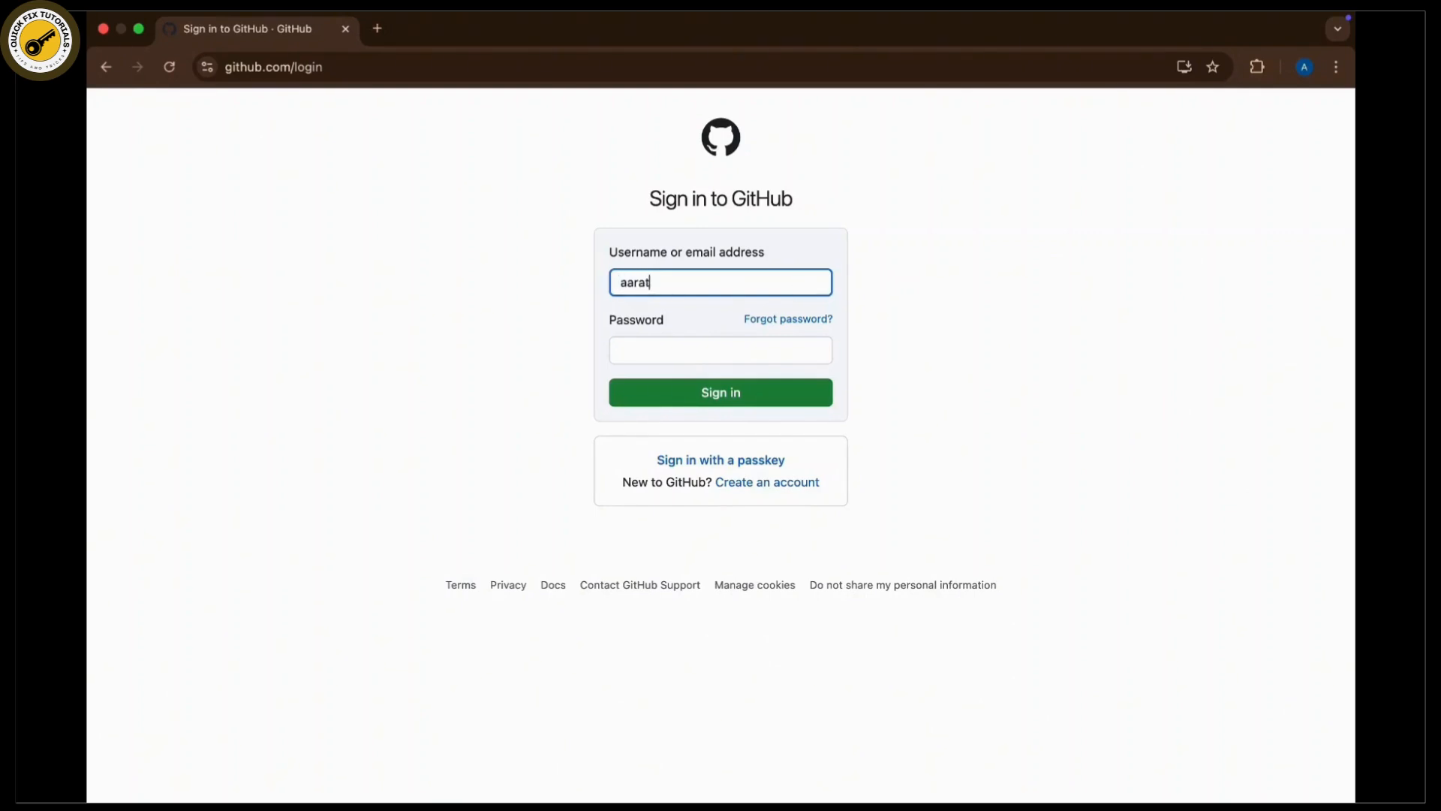
type("idhakal30")
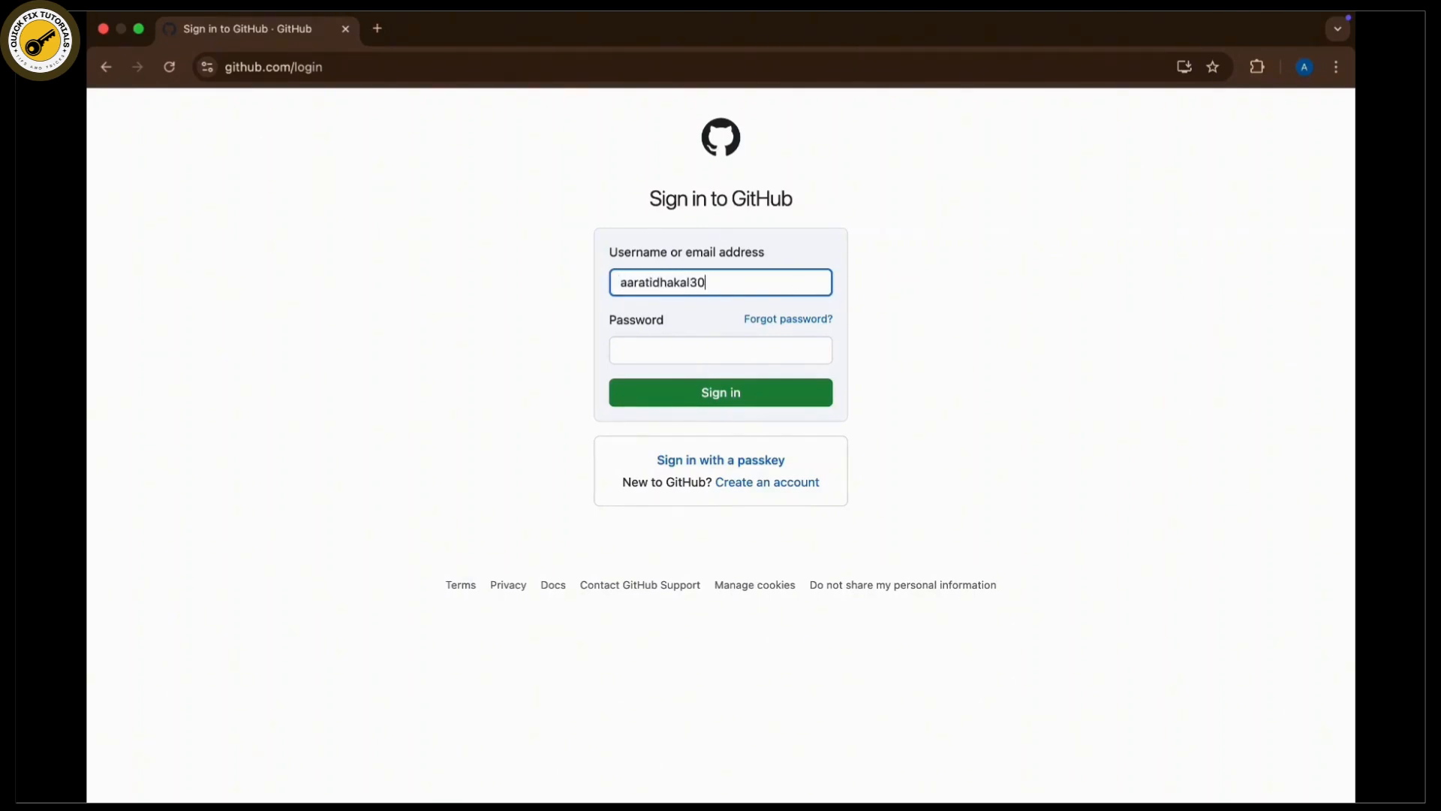
type("6@g,")
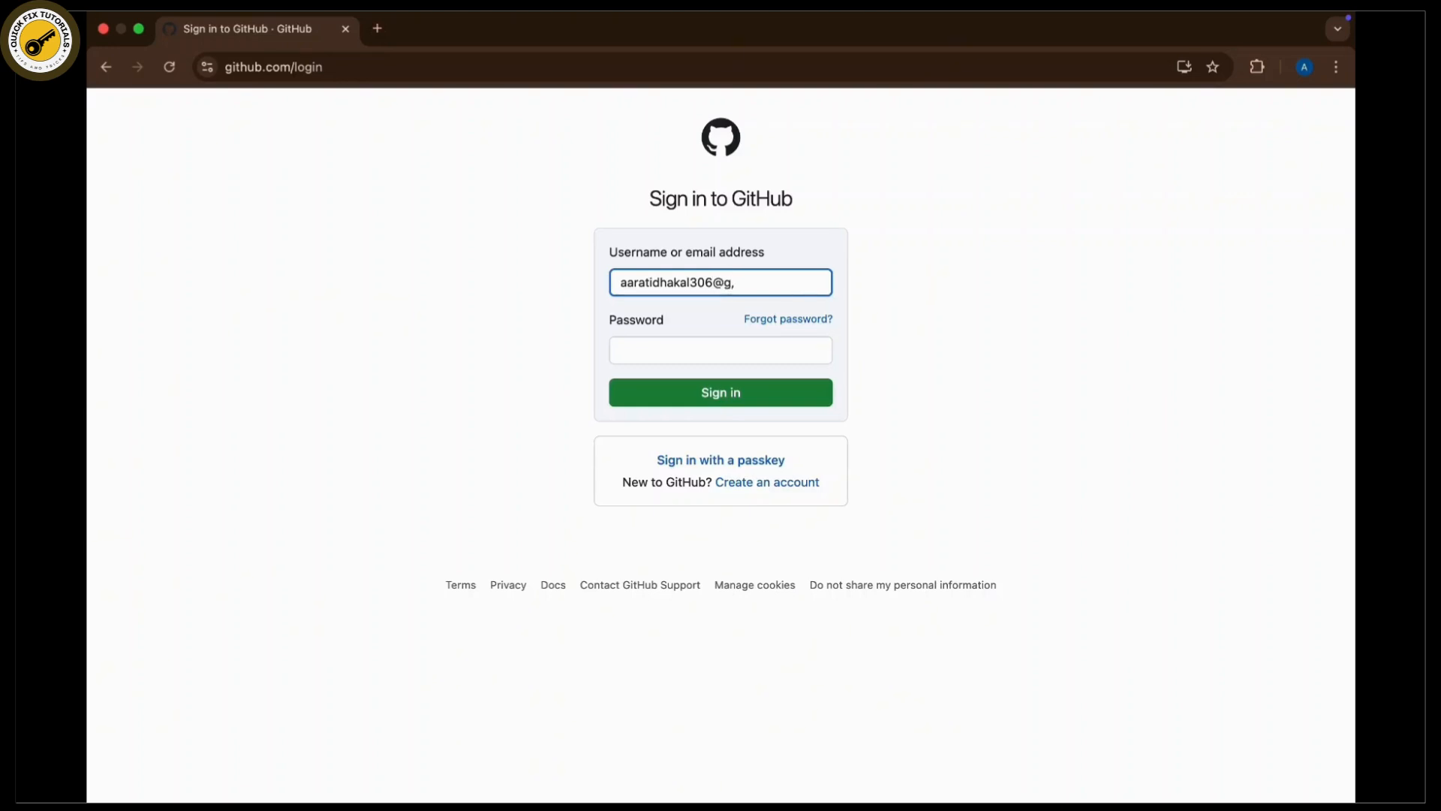
type("mail.com")
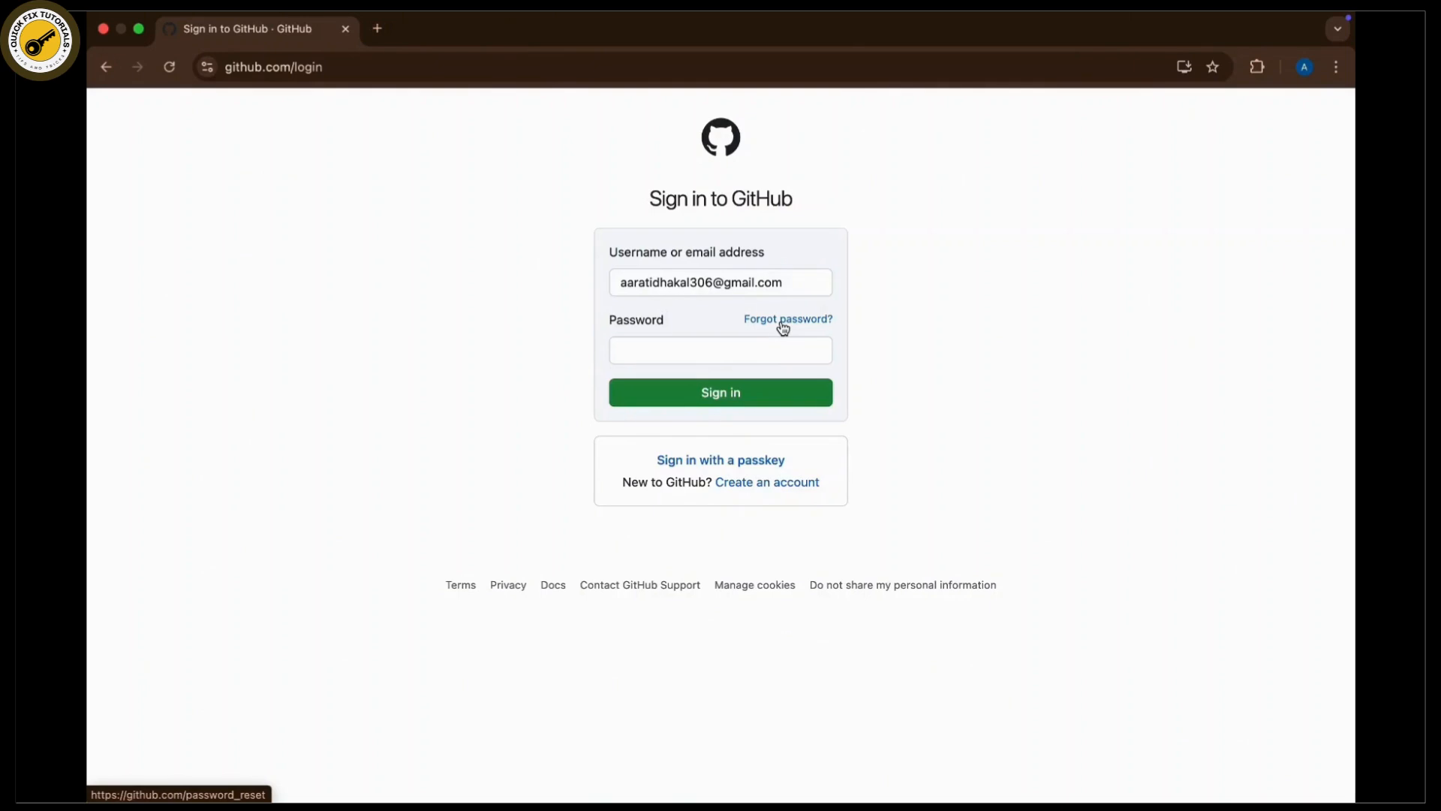
left_click(787, 318)
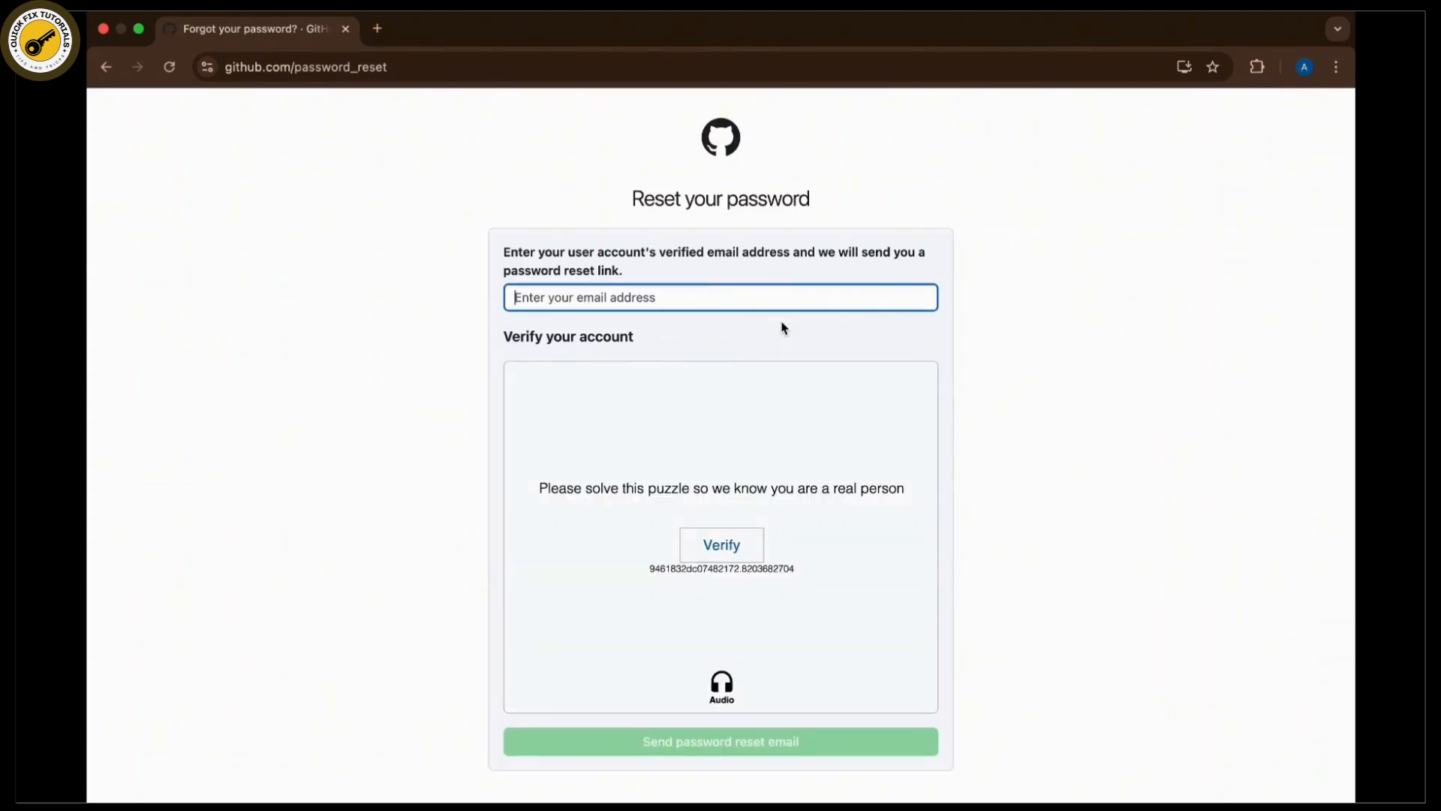
Fill the saved account email, pass verification, send the reset email and switch to Gmail.
type("aarat")
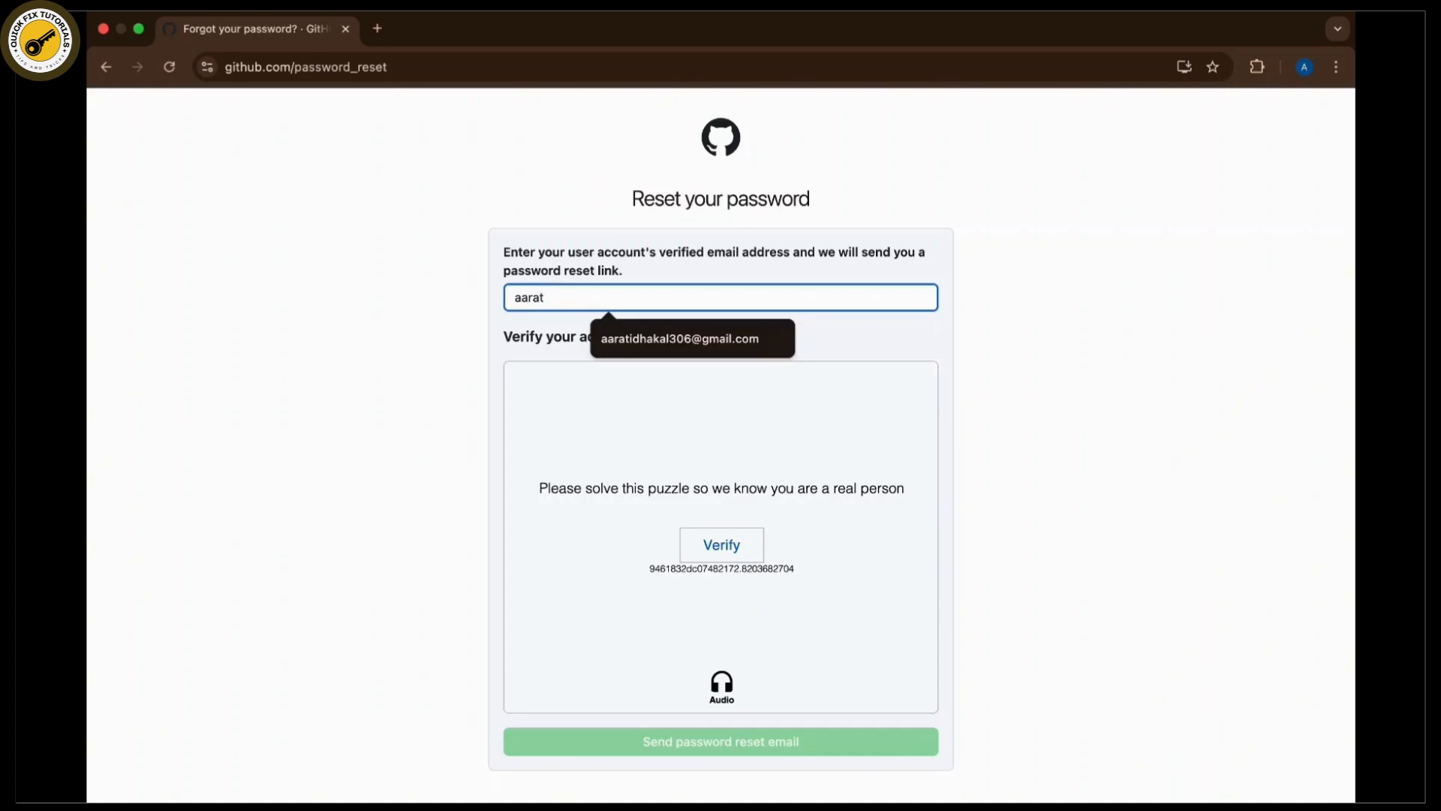
left_click(680, 337)
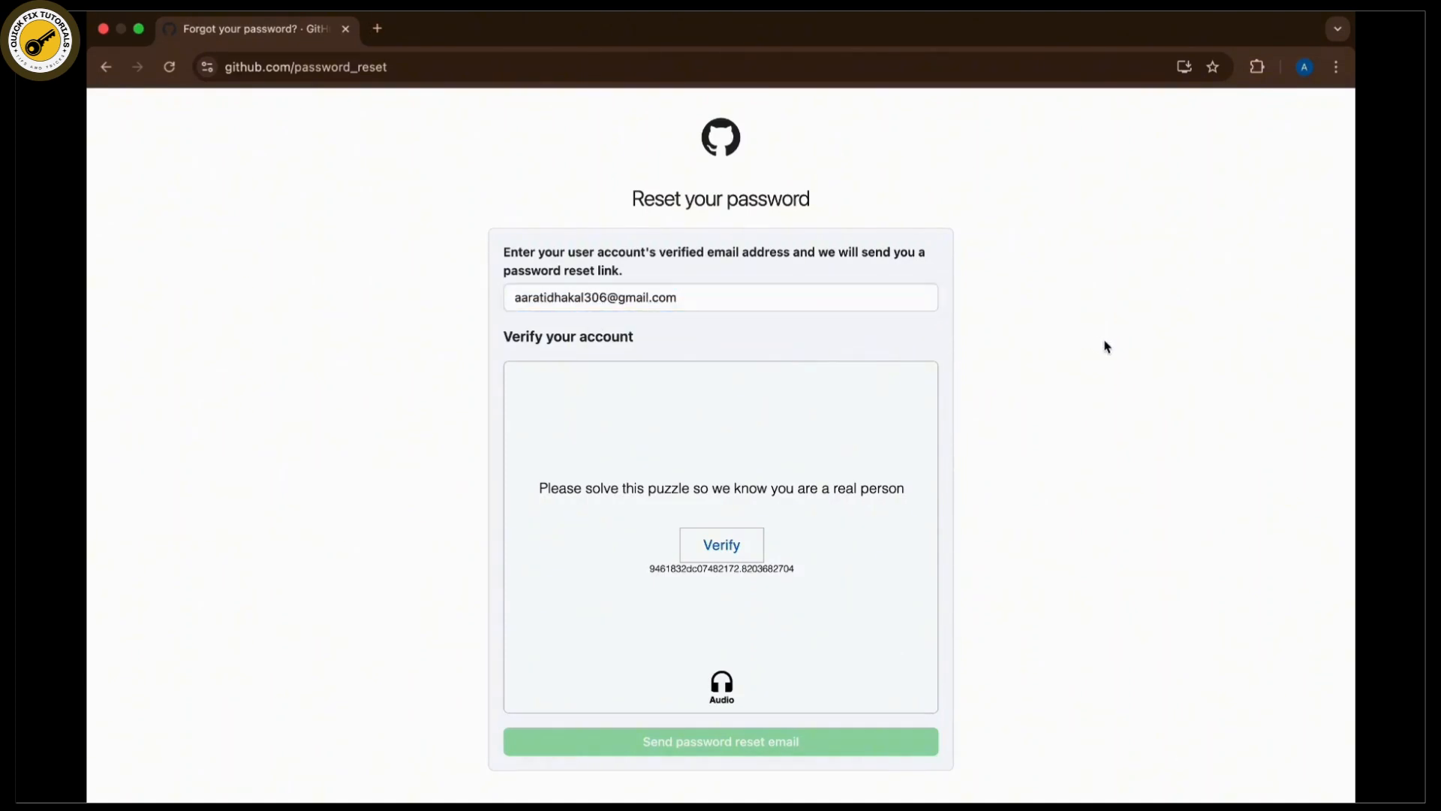
mouse_move(1090, 362)
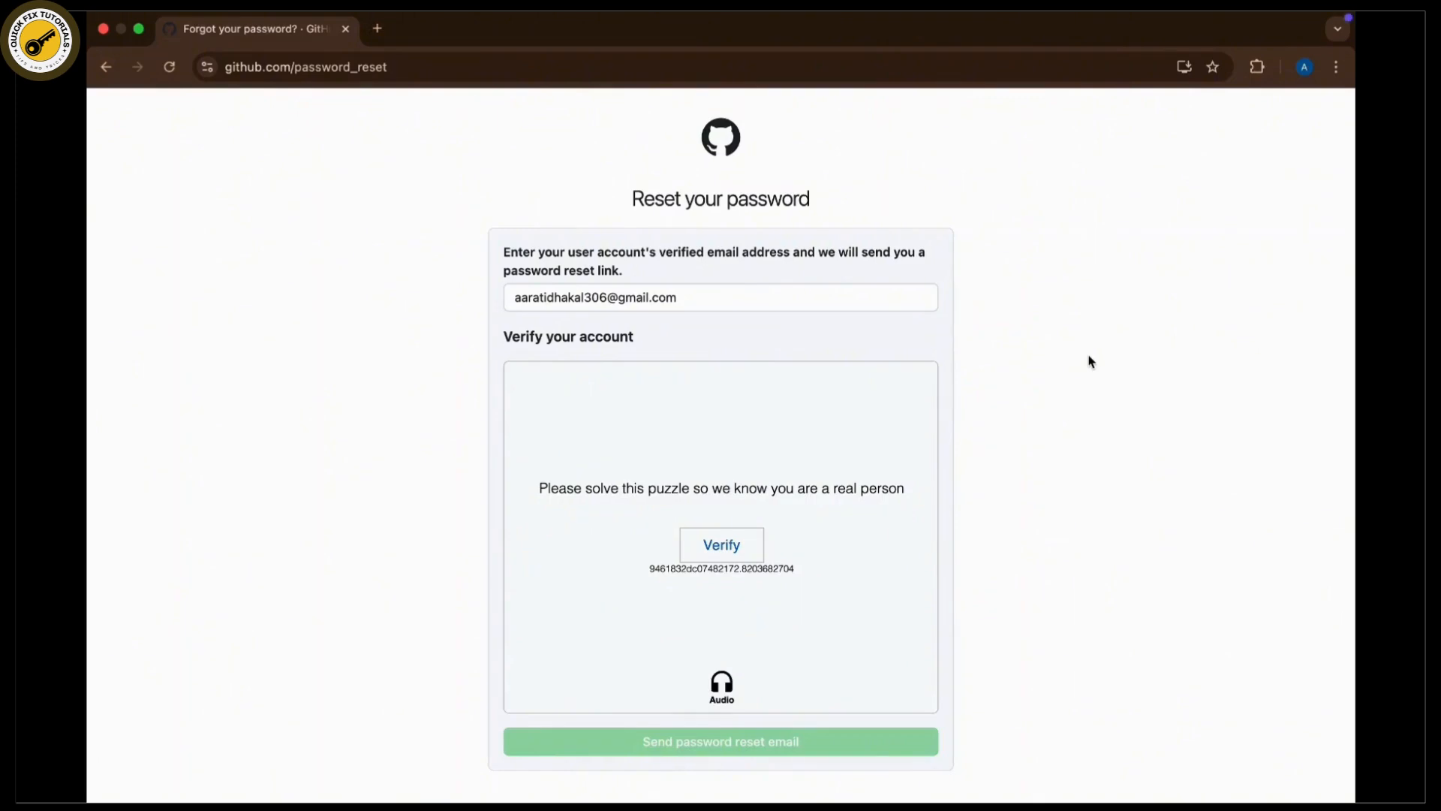
left_click(721, 543)
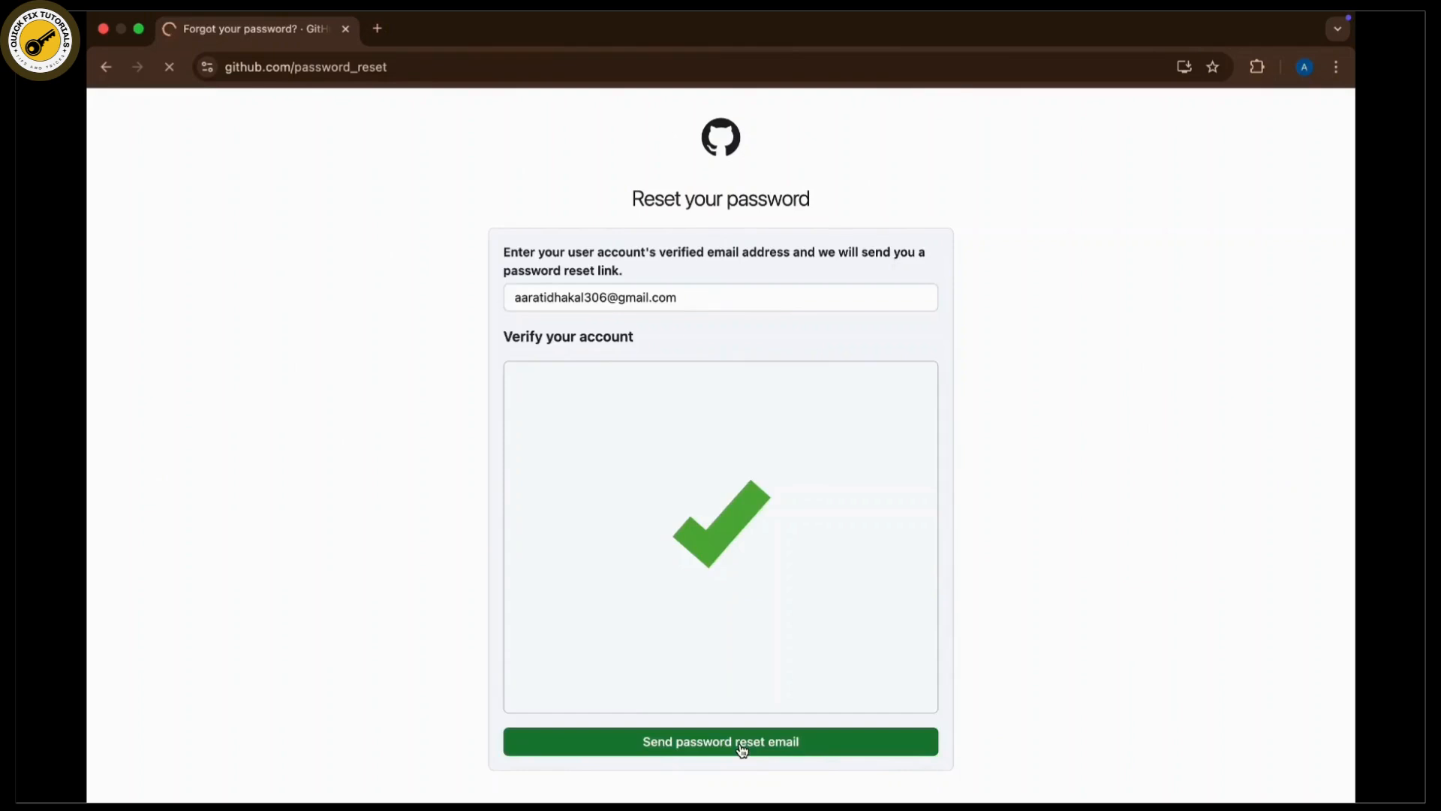
left_click(721, 742)
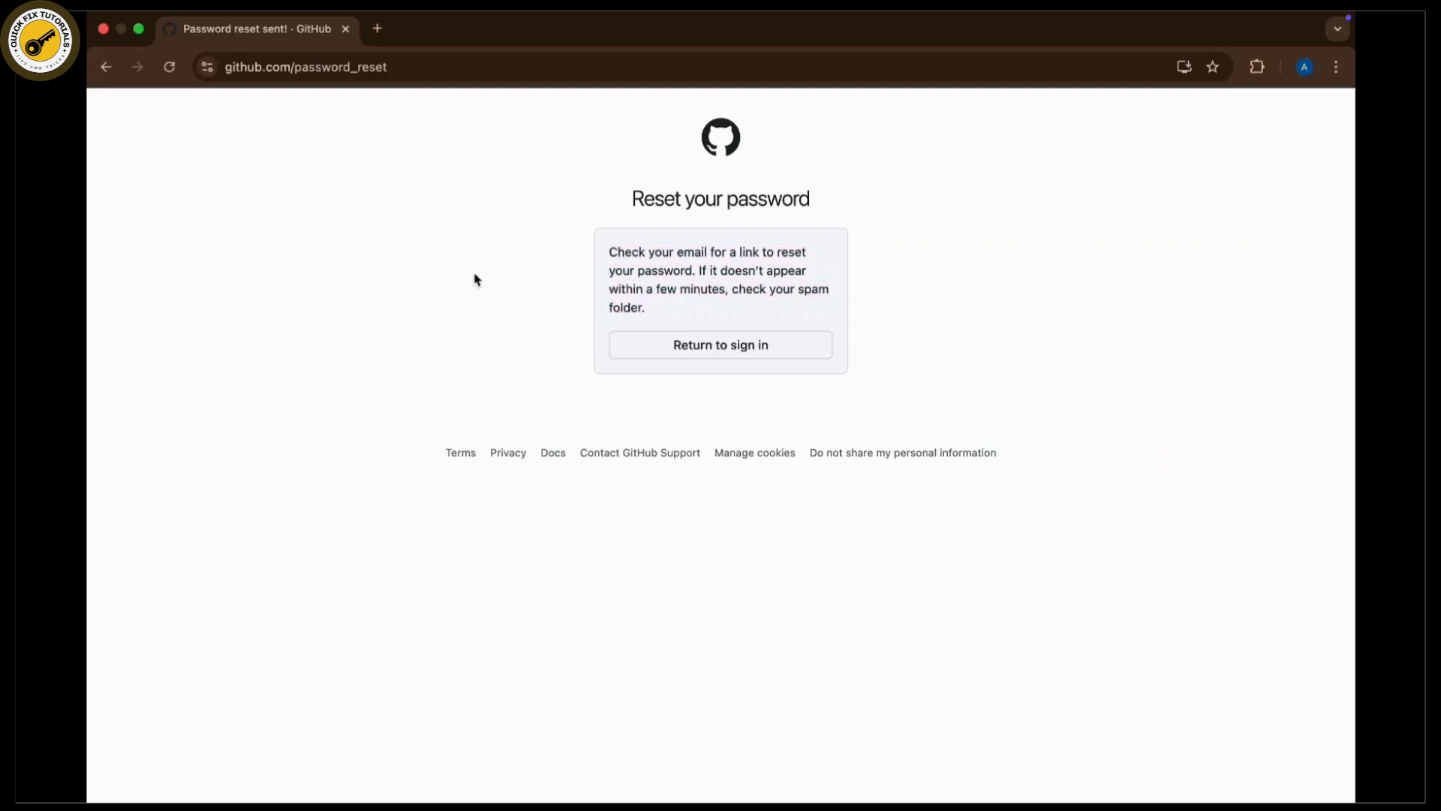
left_click(375, 29)
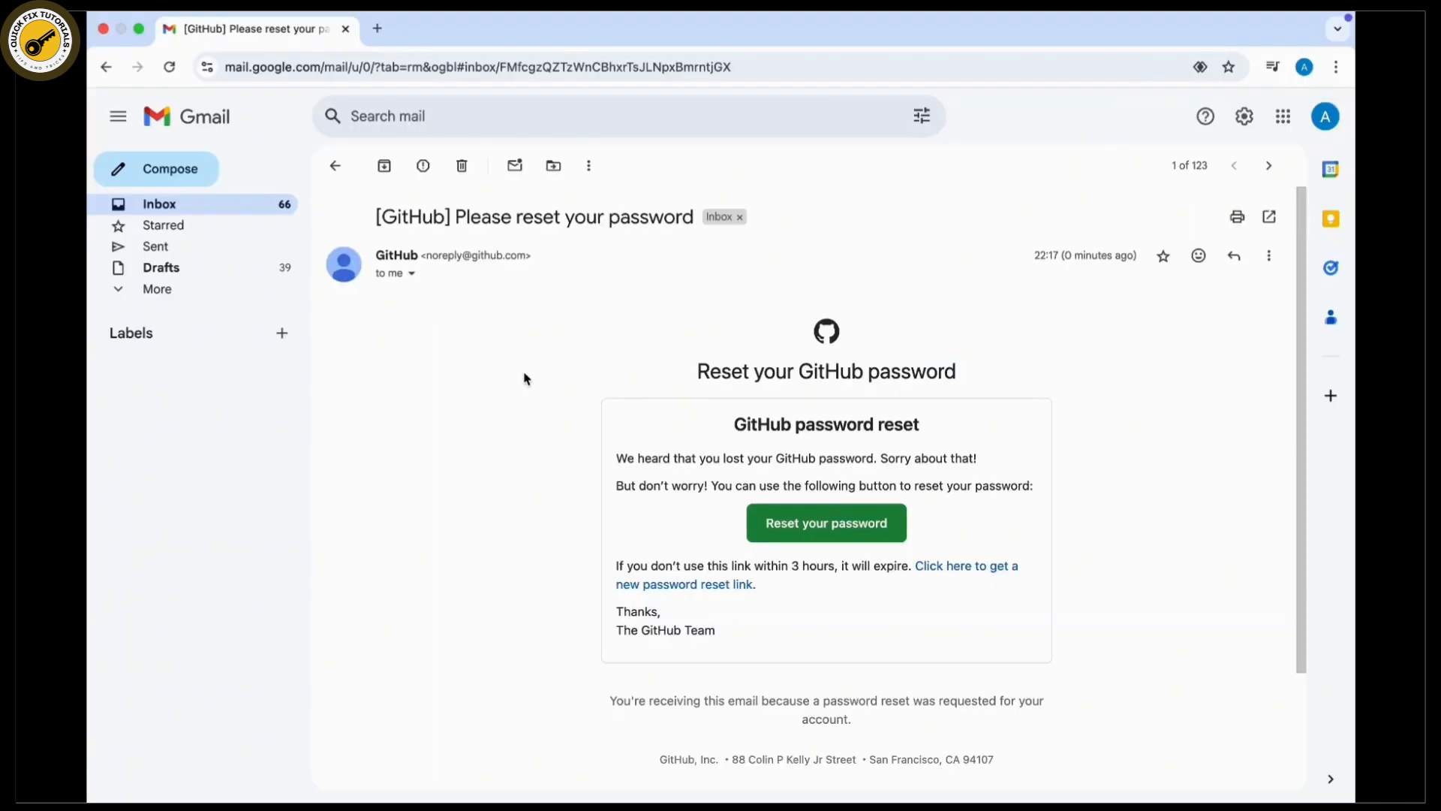
mouse_move(826, 523)
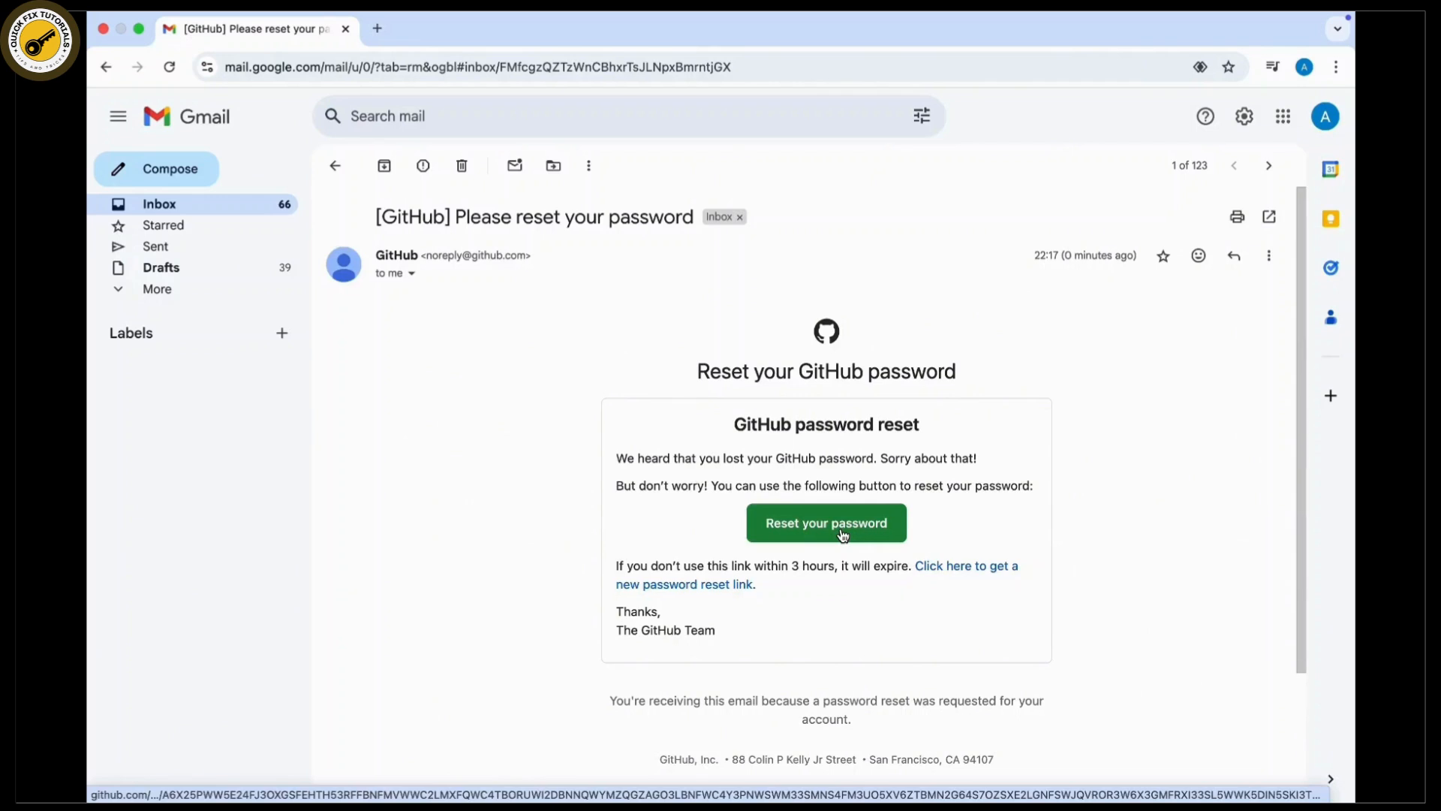
Follow the 'Reset your password' link in the GitHub email to reach the change-password page.
left_click(824, 523)
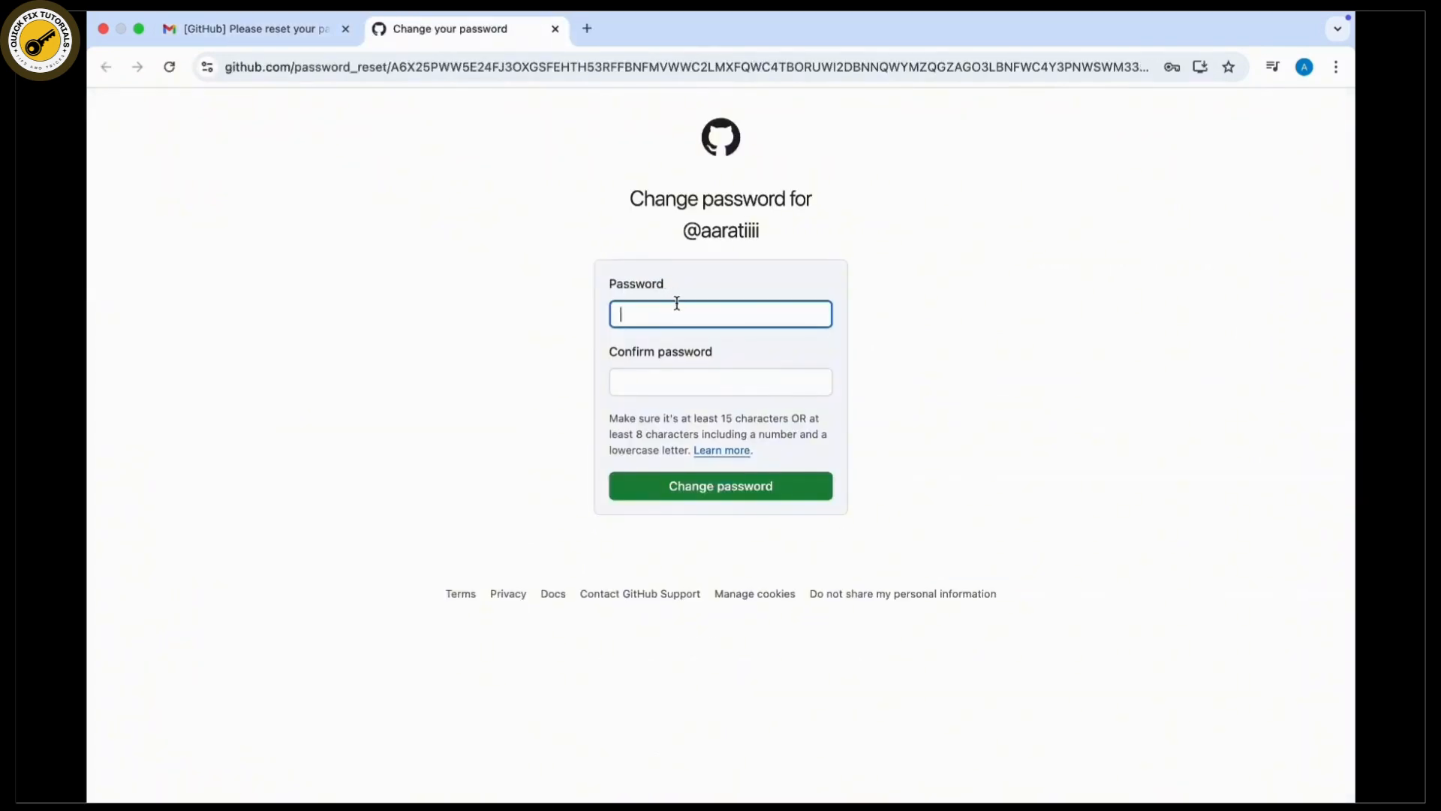
Enter and confirm the new password, then save it with 'Change password'.
type("•")
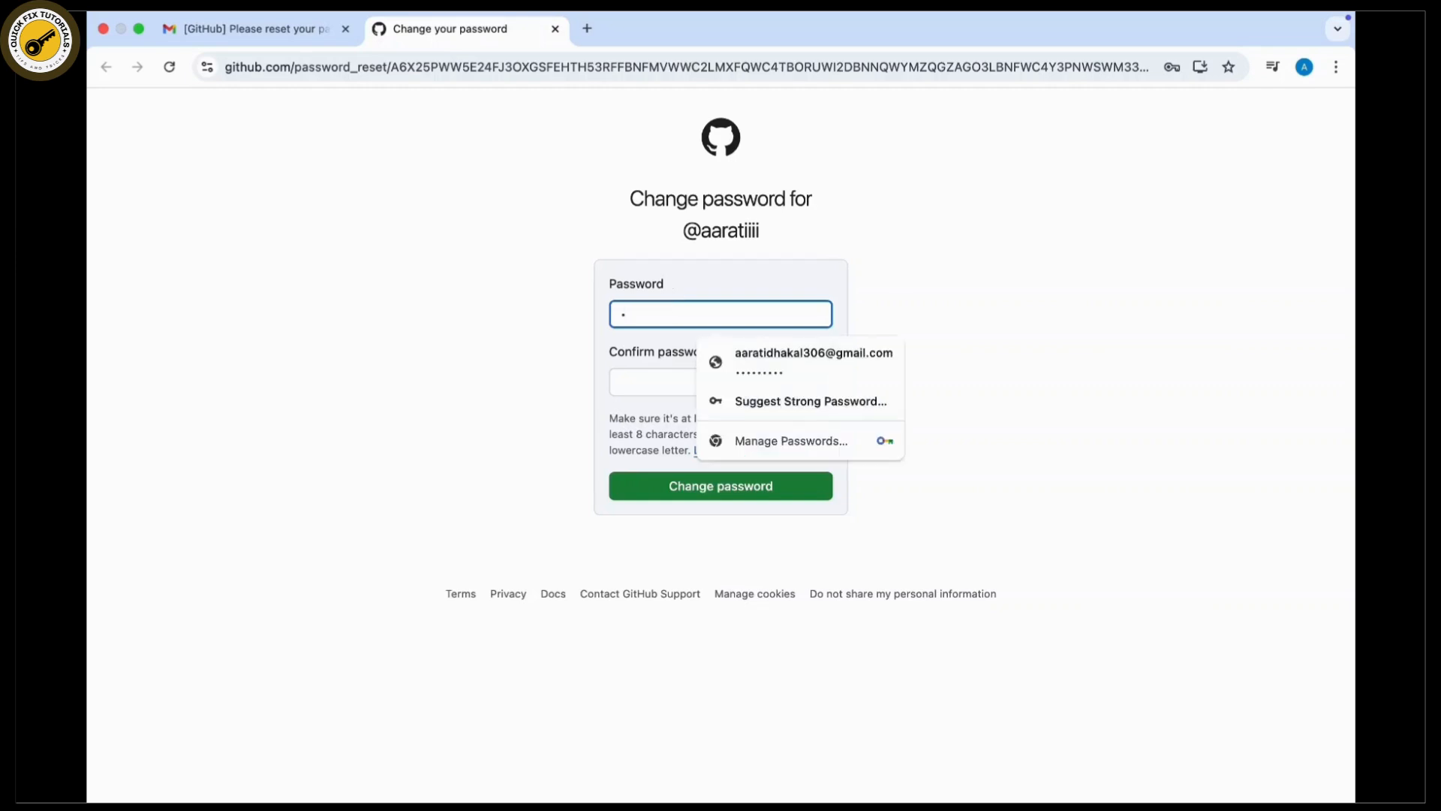
type("password")
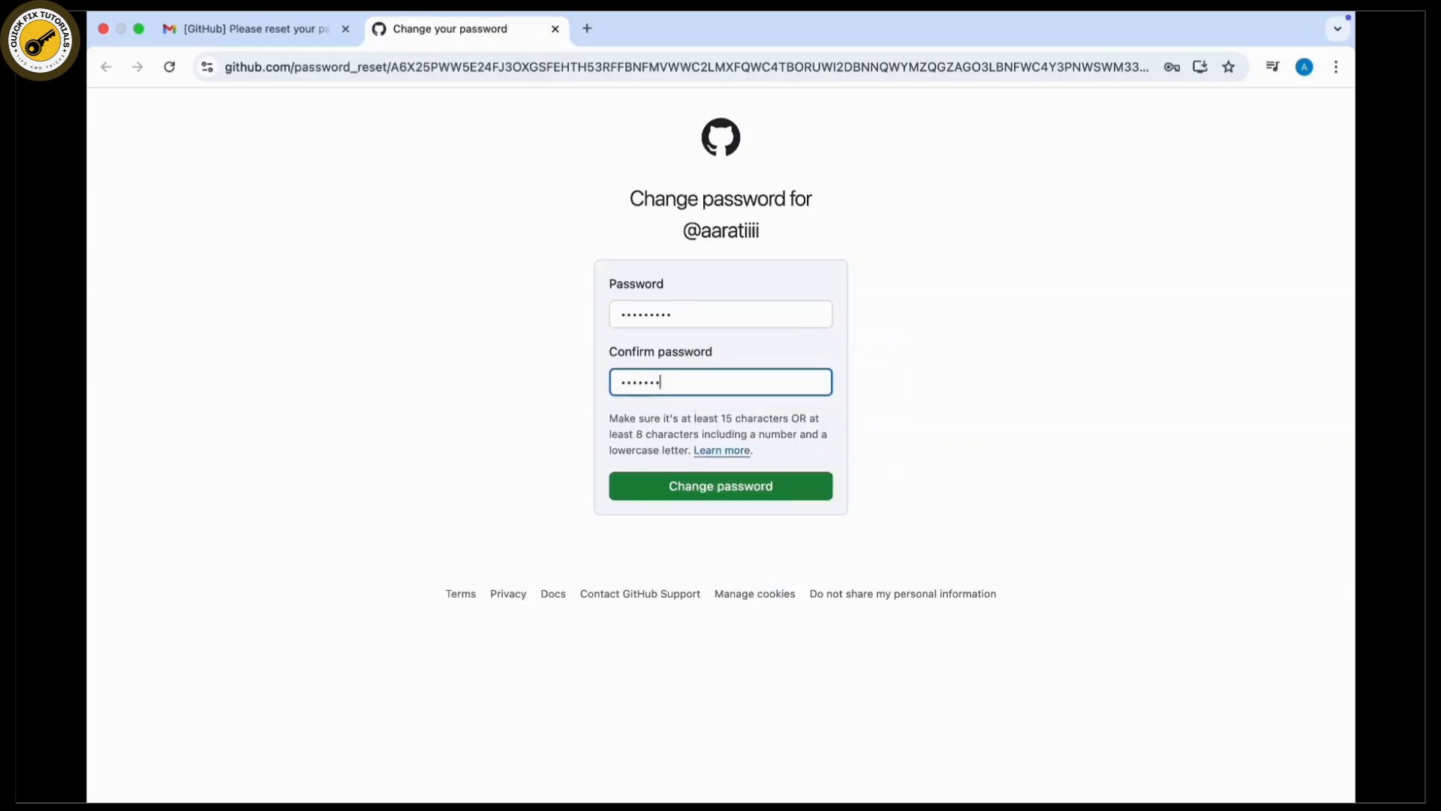
left_click(719, 485)
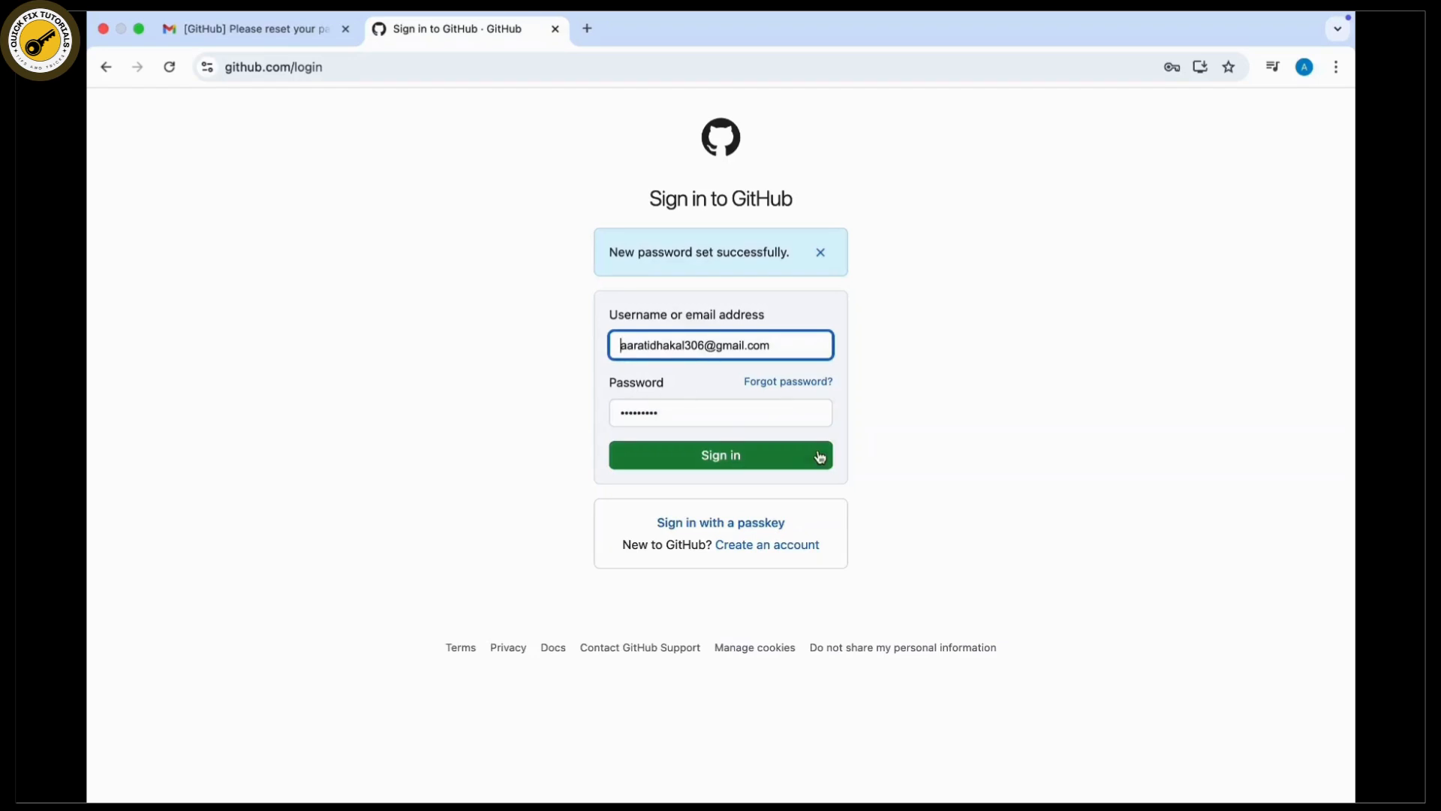
Sign in with the prefilled new credentials and browse the GitHub dashboard home.
left_click(719, 455)
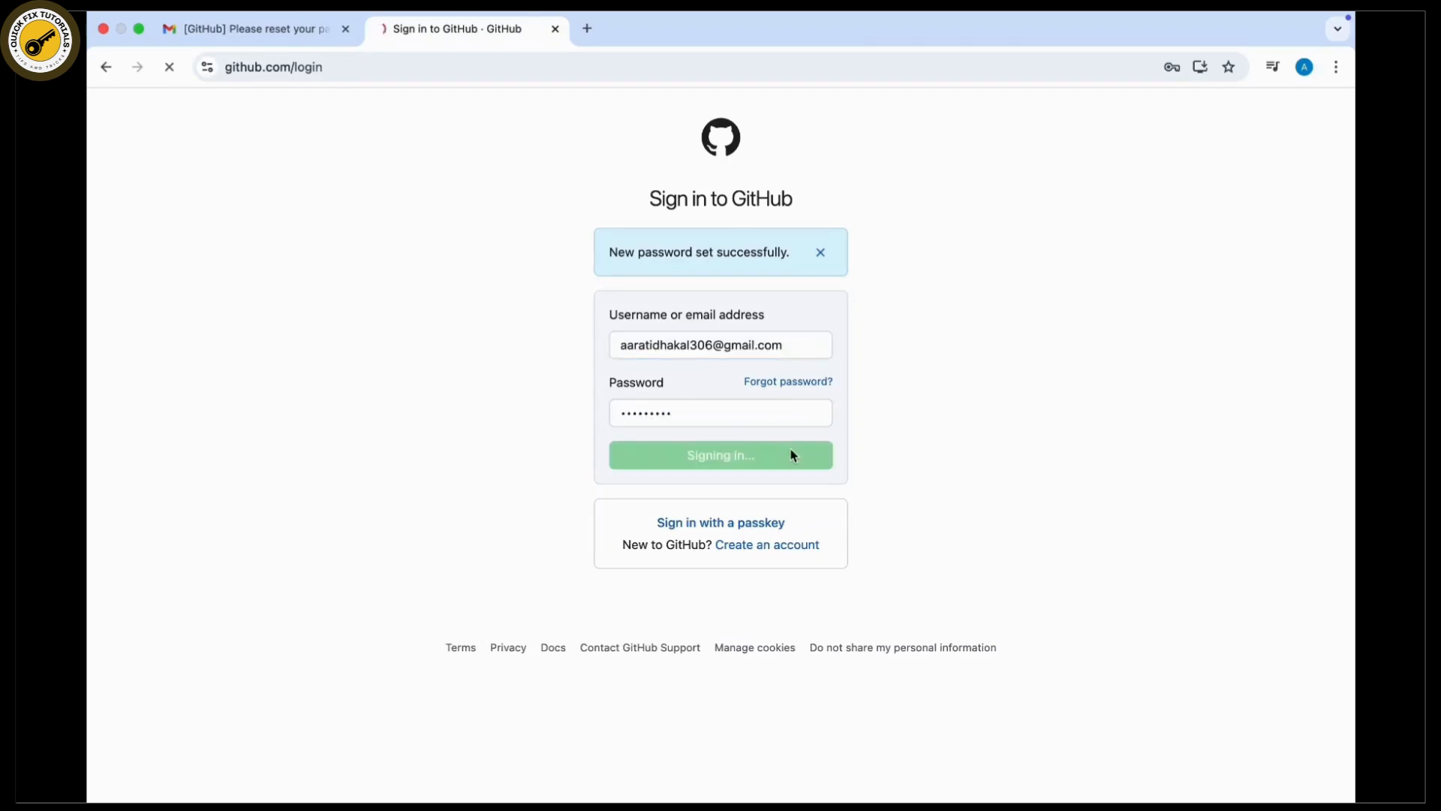
left_click(719, 455)
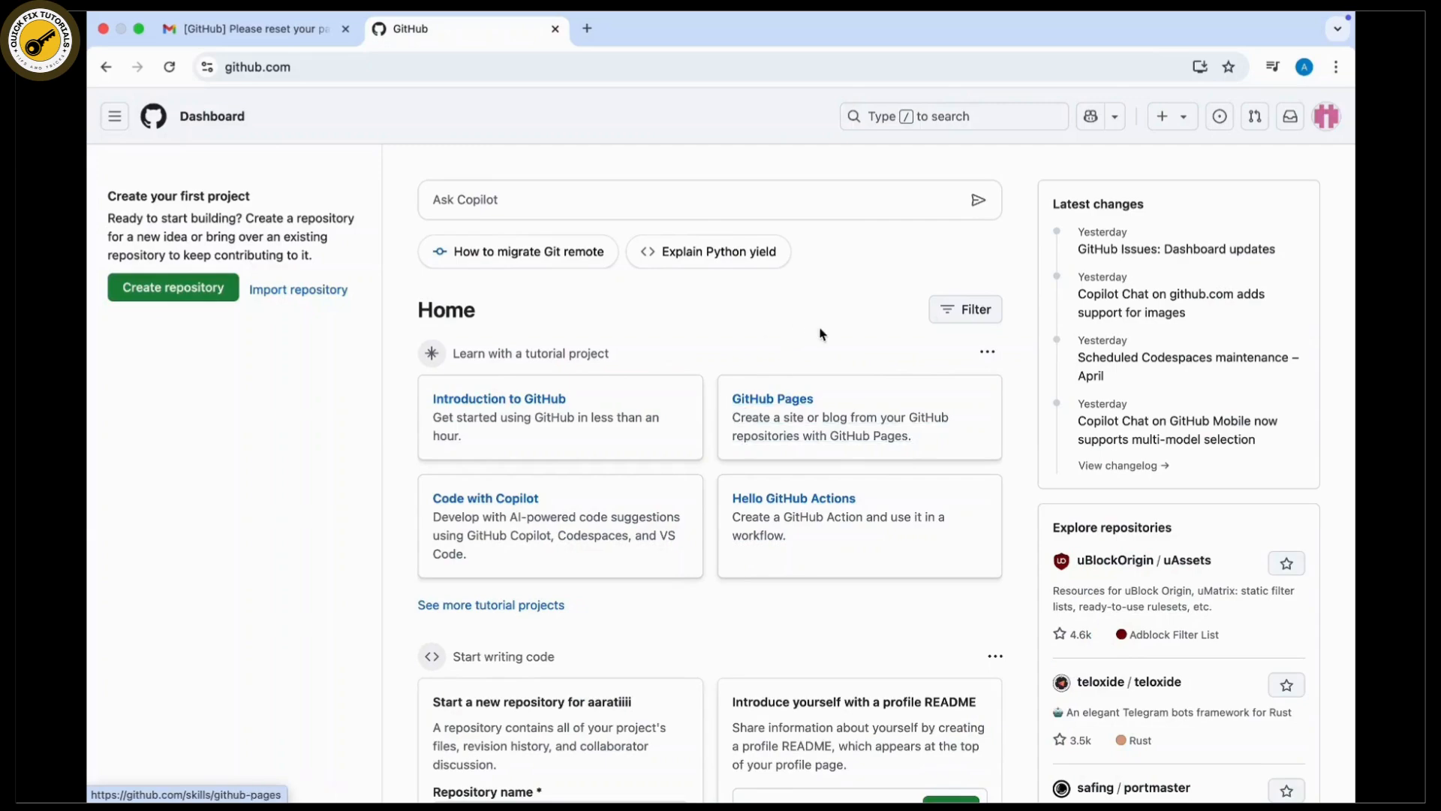
scroll("down", 3)
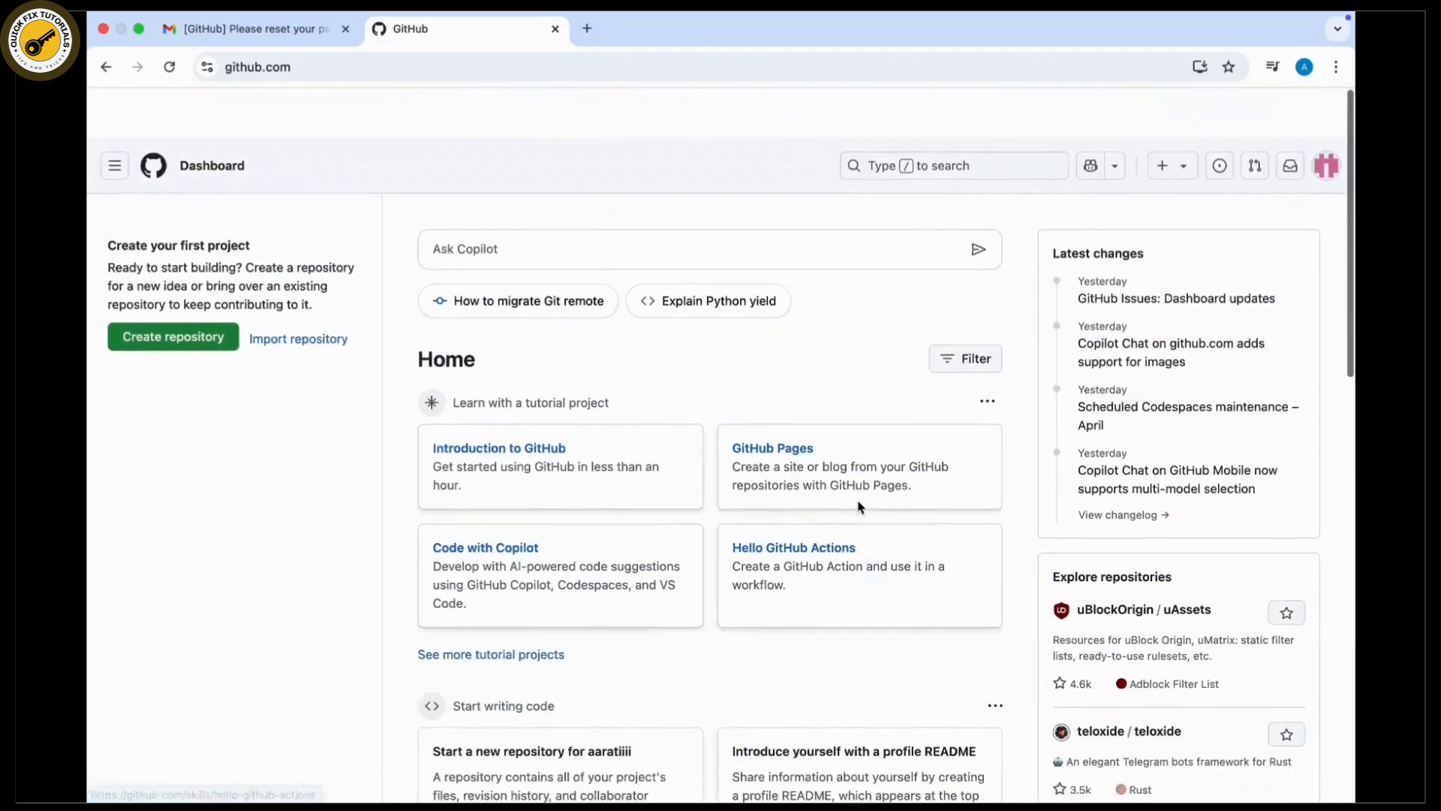